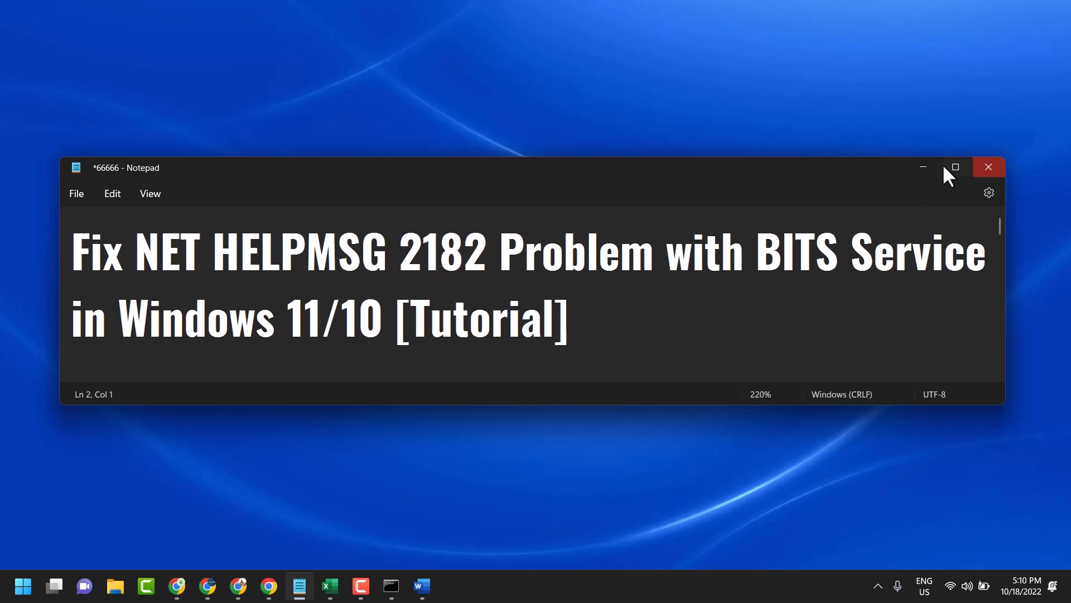
Step: Search for cmd and bring up Command Prompt's launch options to run as administrator
left_click(22, 585)
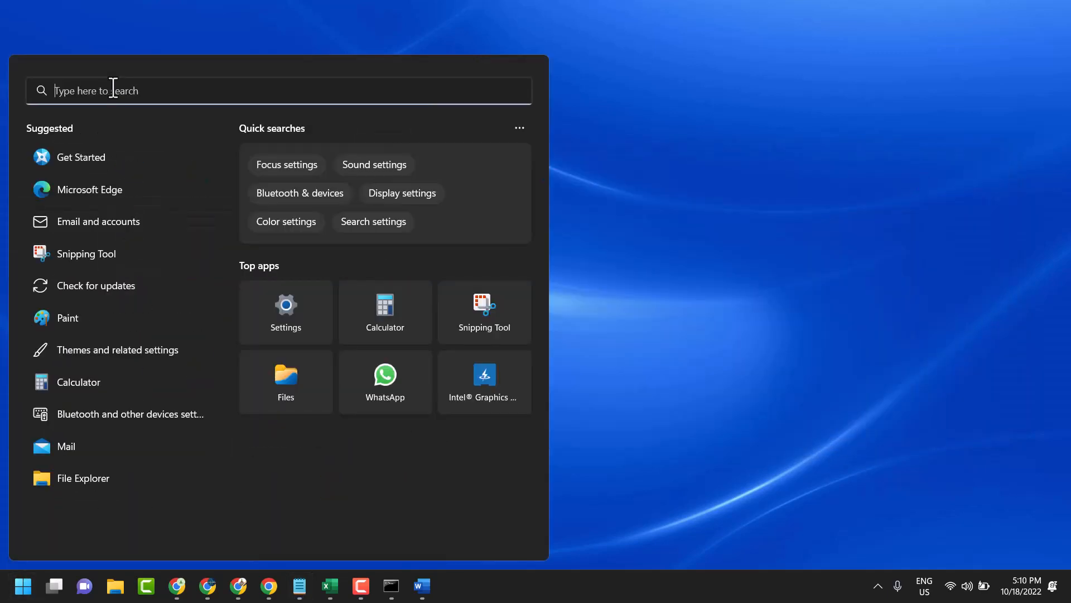
type("cmd")
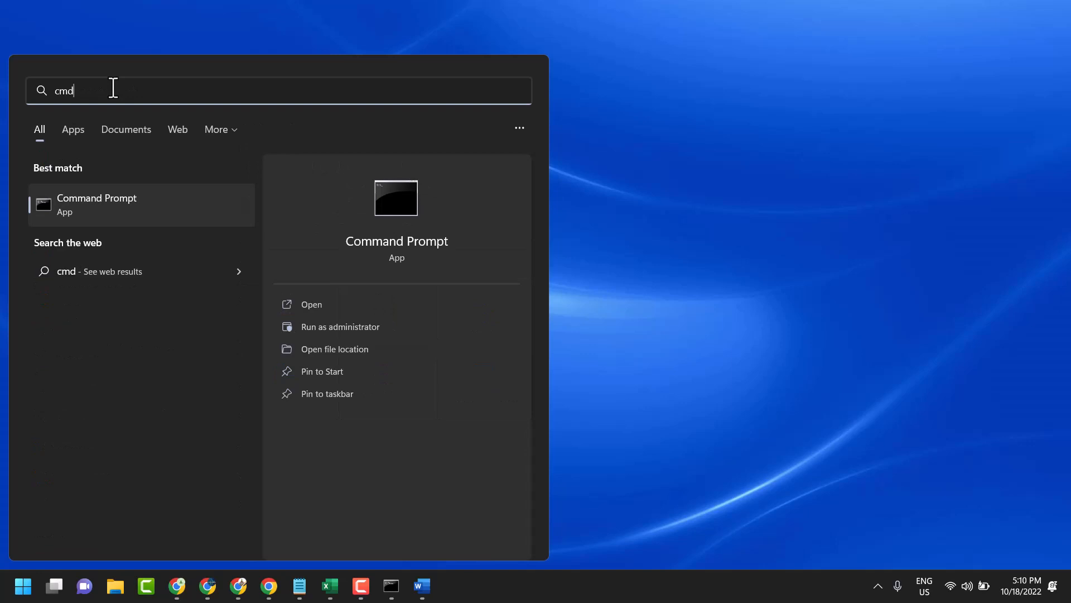
mouse_move(106, 210)
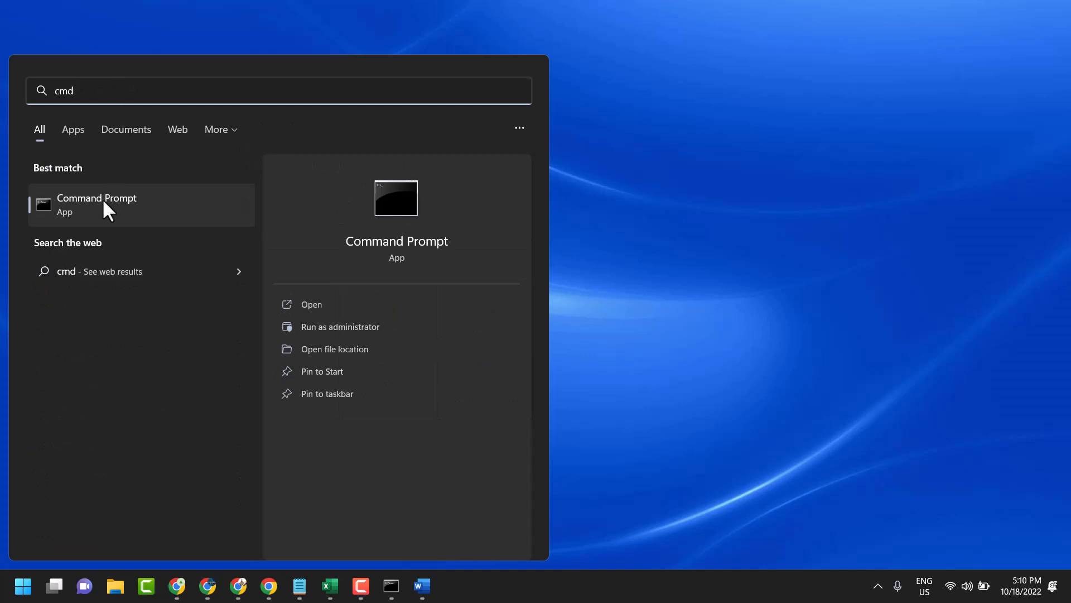
right_click(96, 204)
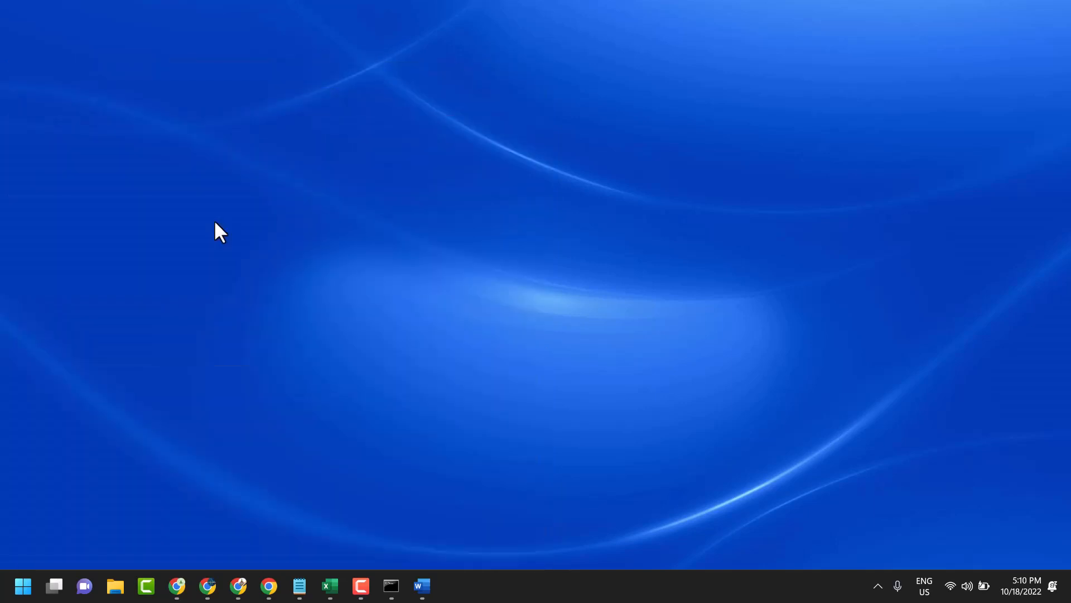
Step: Approve the administrator prompt and run sfc /scannow in the elevated console
left_click(390, 586)
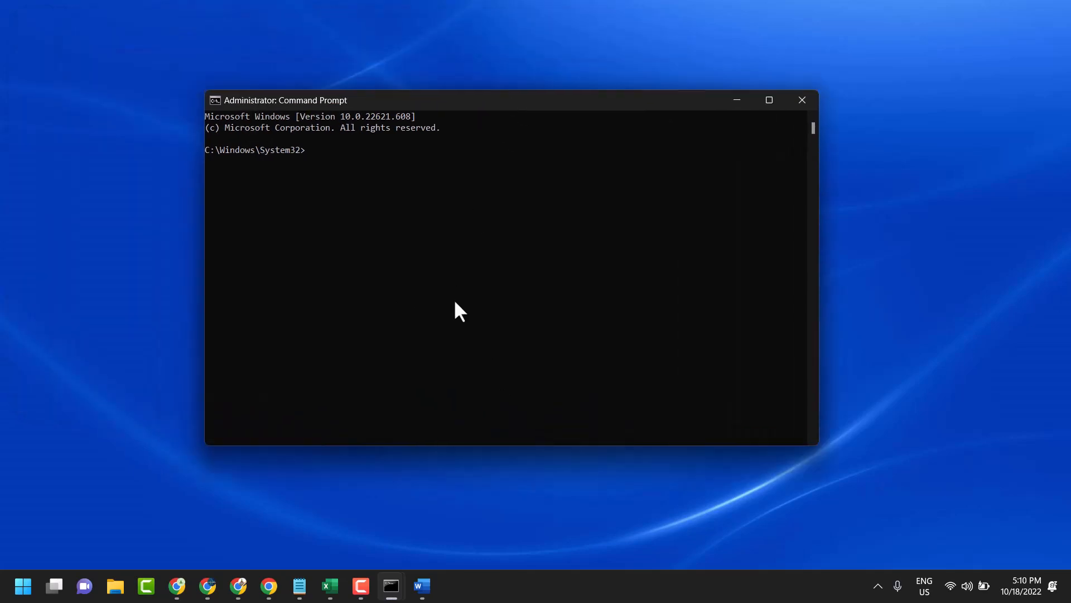
type("sf")
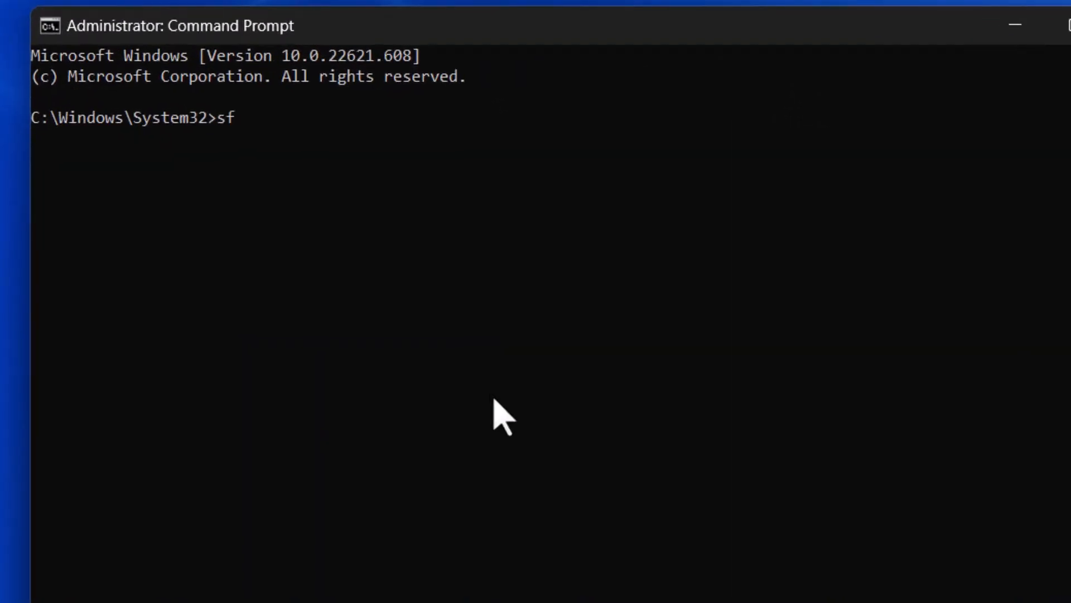
type("c")
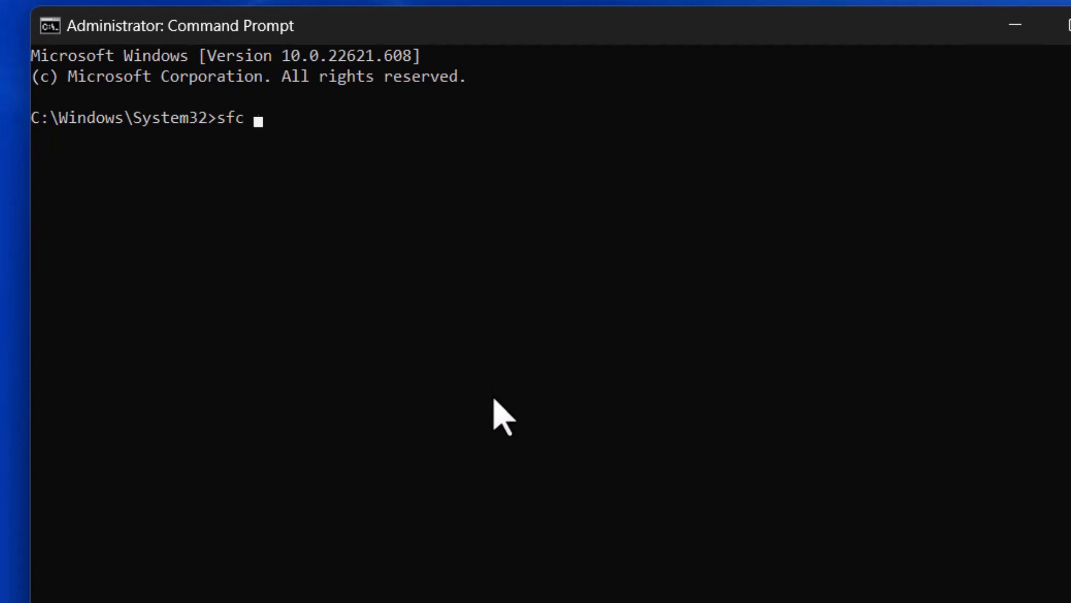
type("/sc")
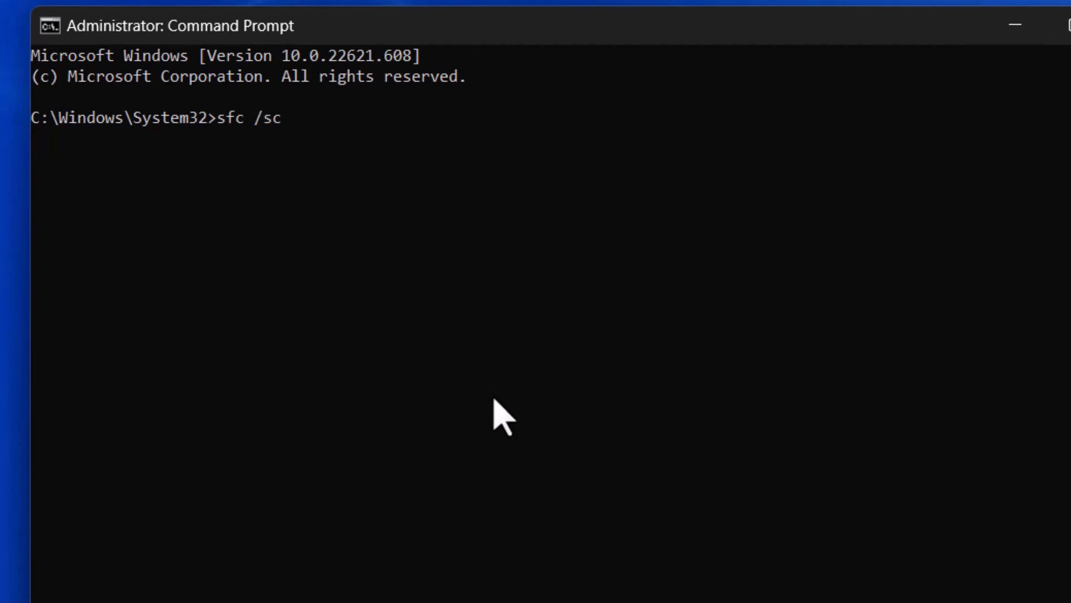
type("annow")
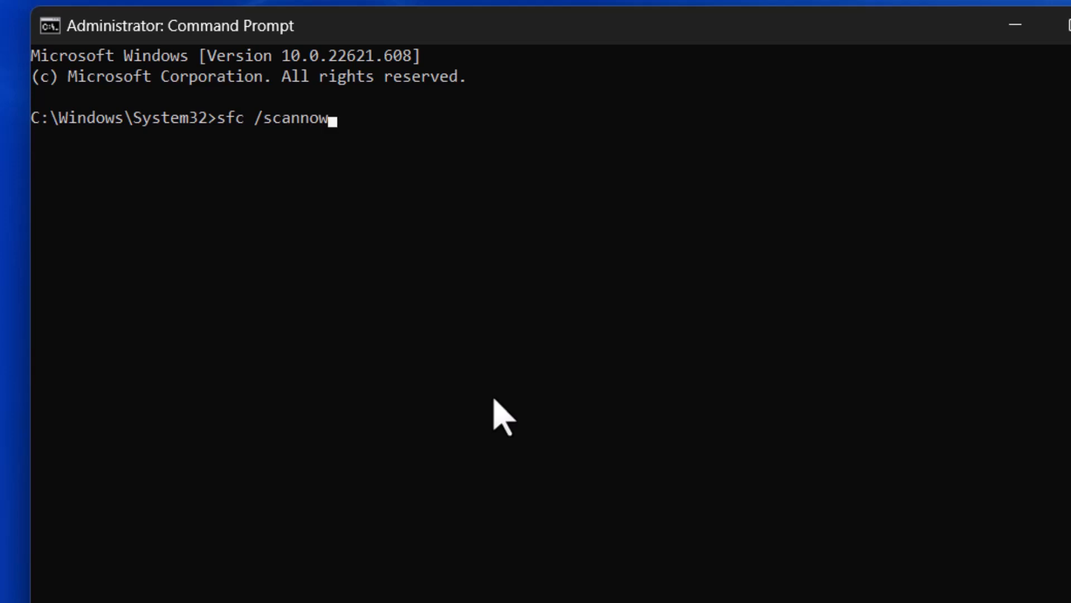
key("Enter")
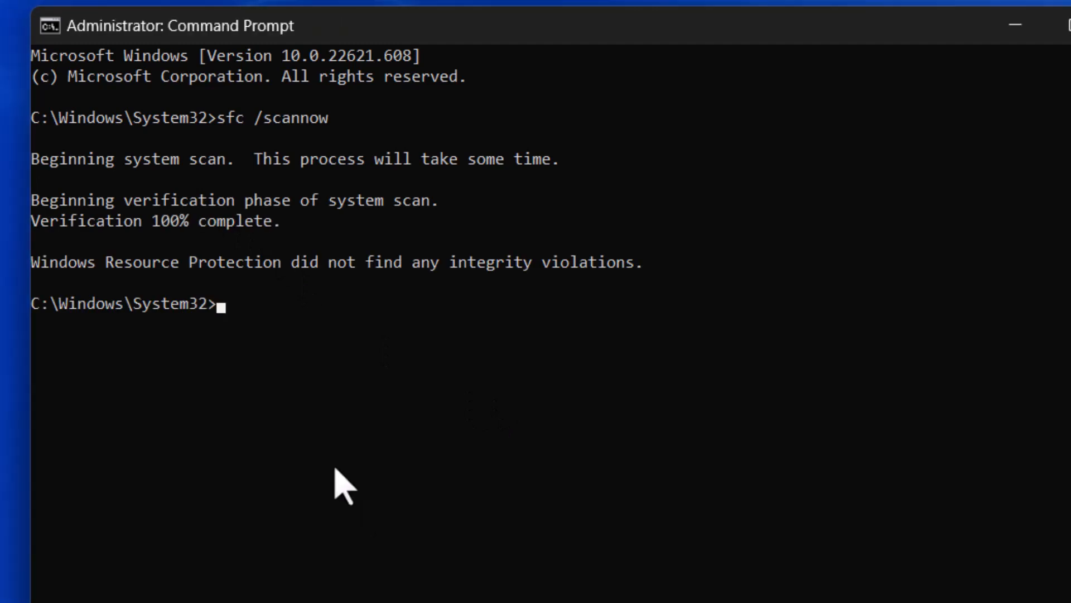
mouse_move(202, 239)
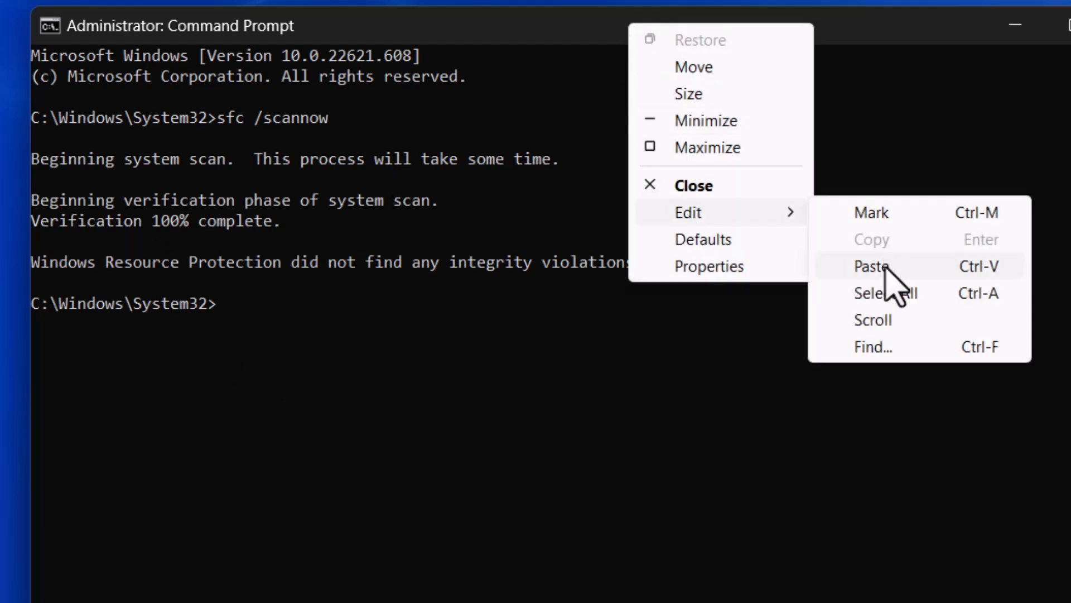
Step: Enter DISM.exe /Online /Cleanup-image /Restorehealth after an accidental paste error
left_click(872, 265)
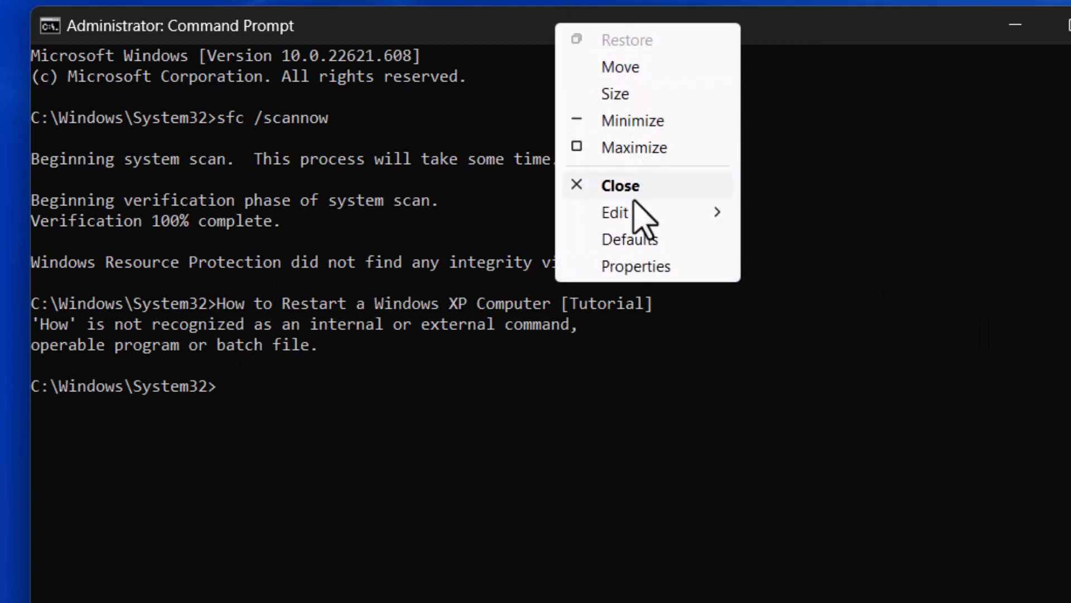
type("DISM.exe /Online /Cleanup-image /Restorehealth")
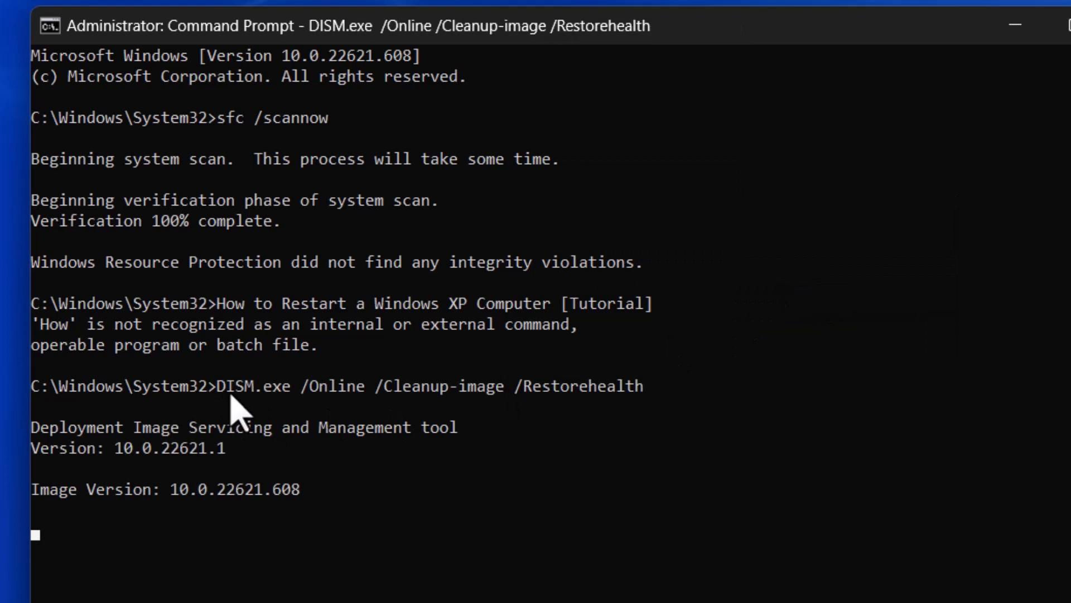
mouse_move(290, 406)
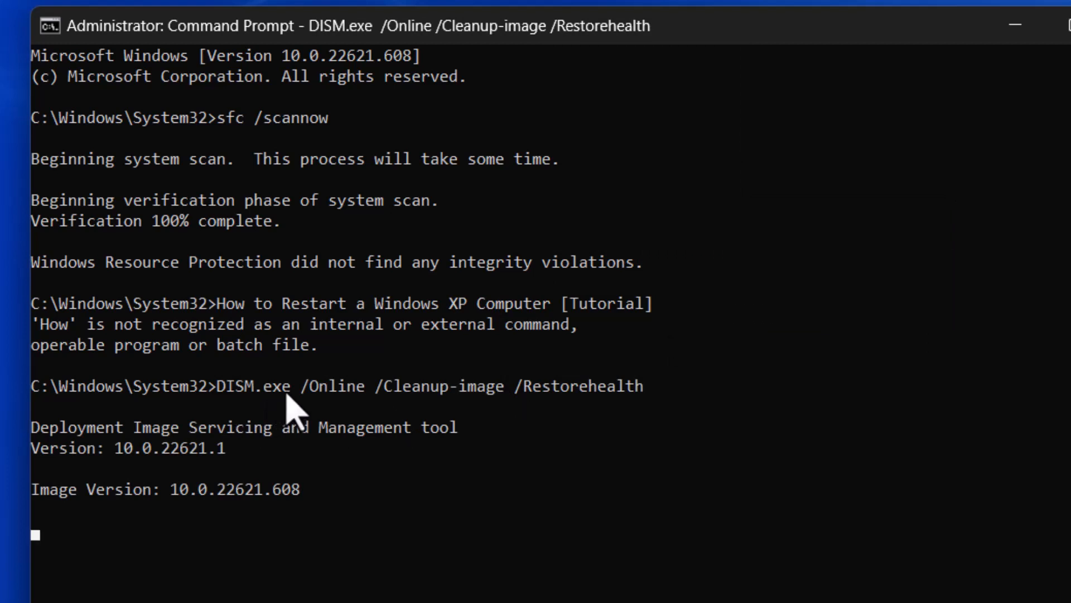
mouse_move(352, 402)
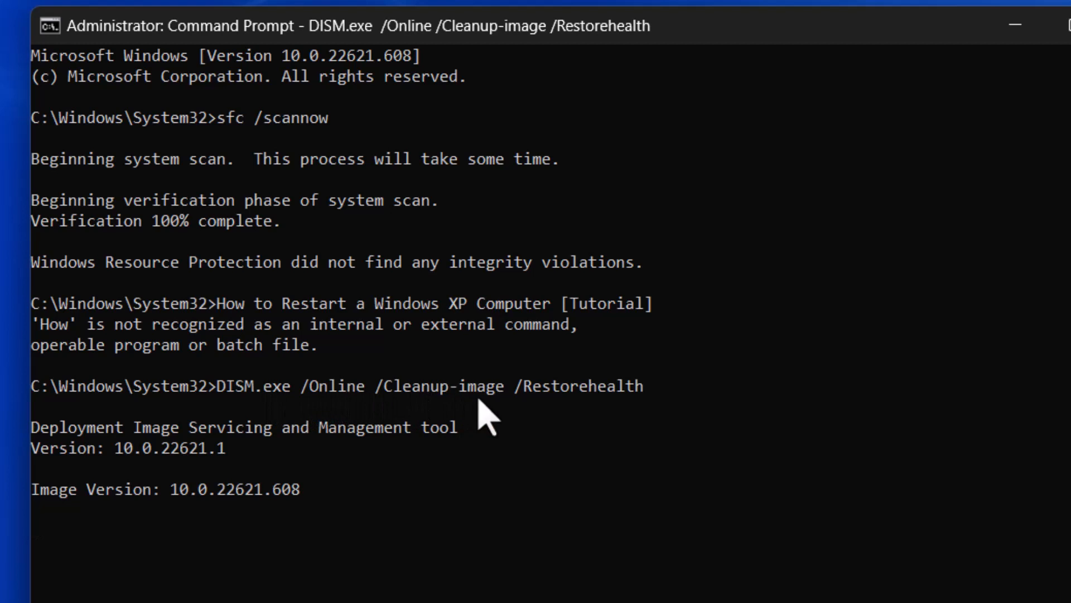
mouse_move(521, 412)
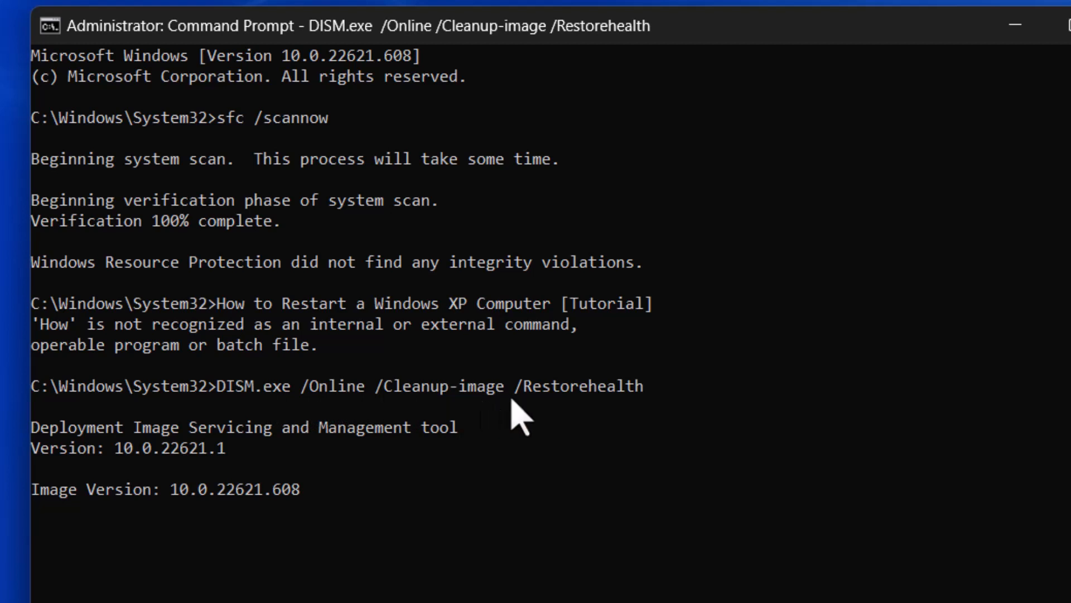
mouse_move(191, 417)
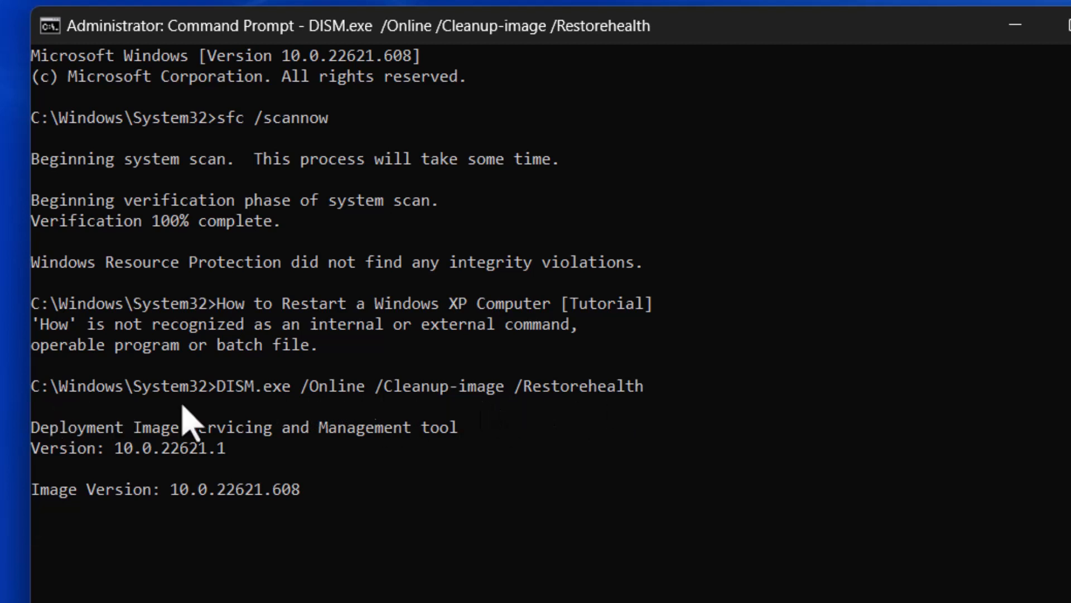
mouse_move(296, 270)
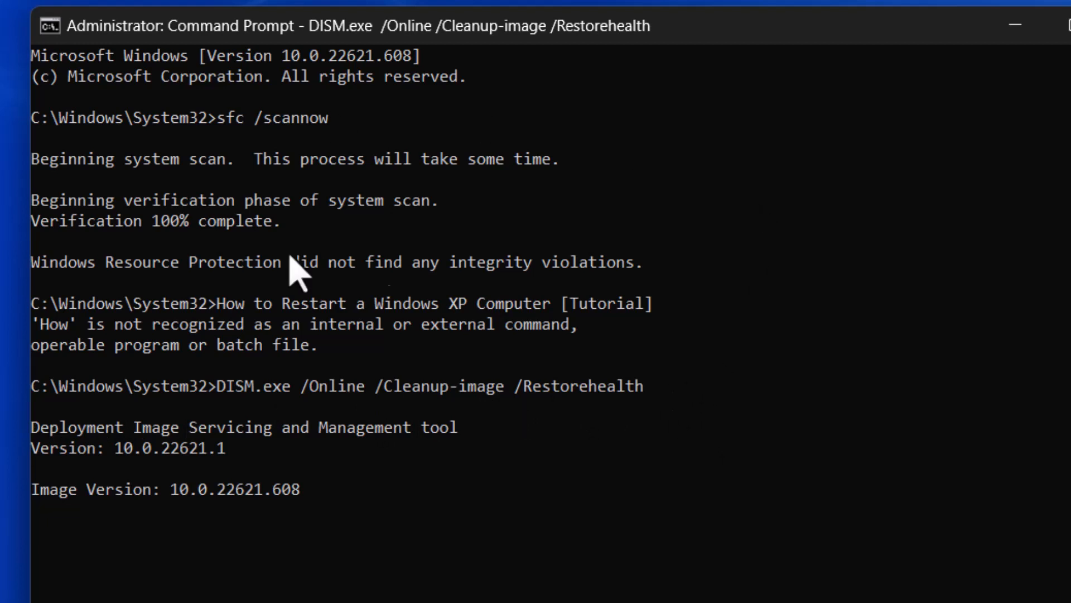
mouse_move(247, 482)
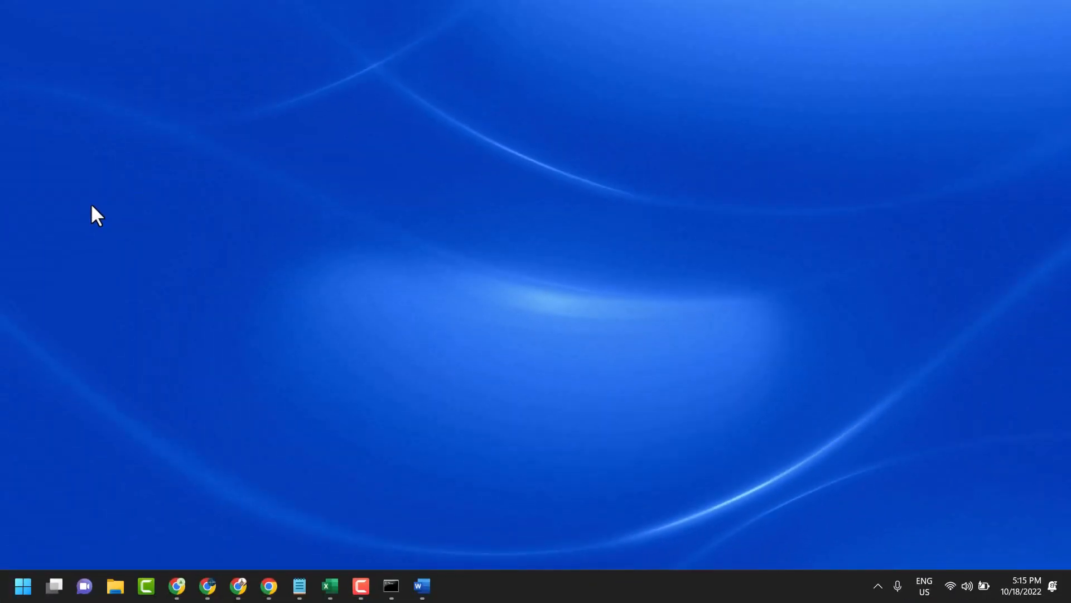
Step: Open the Services console from the taskbar
left_click(452, 586)
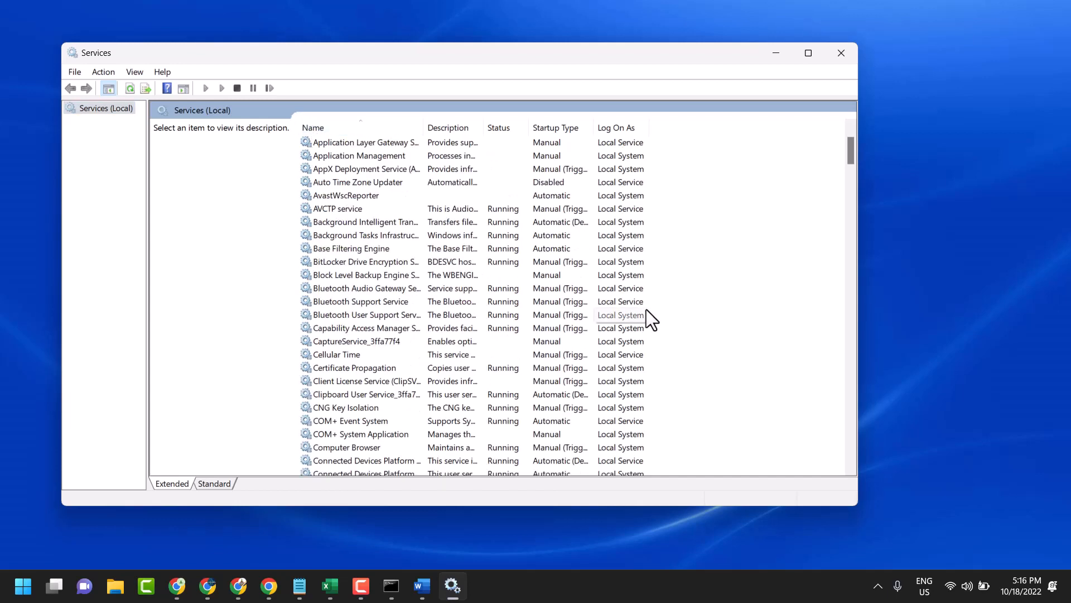
mouse_move(368, 235)
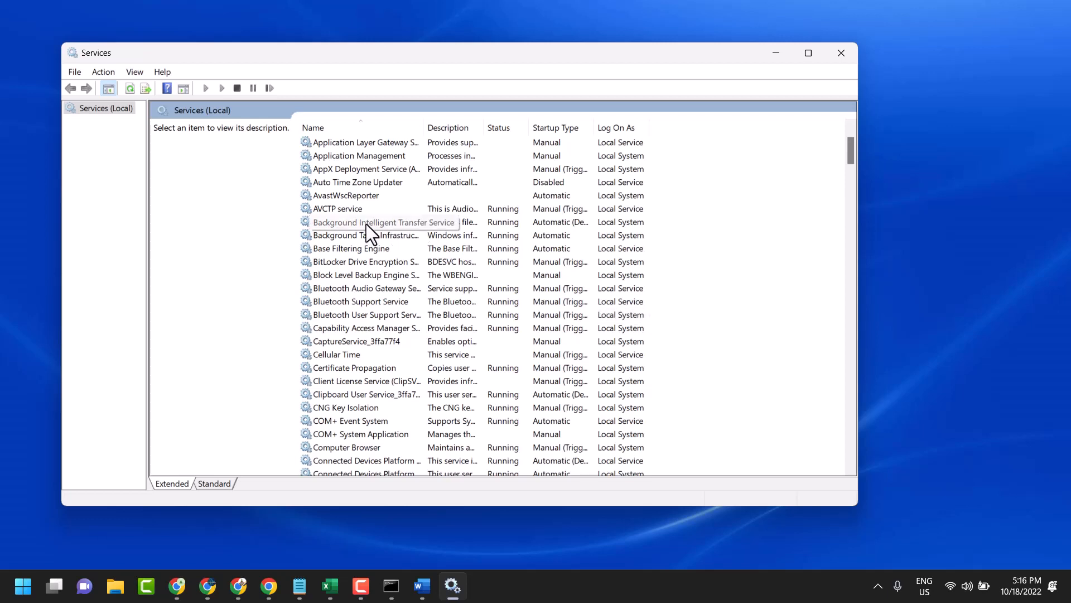
Step: Stop the Background Intelligent Transfer Service from its Properties dialog
right_click(383, 222)
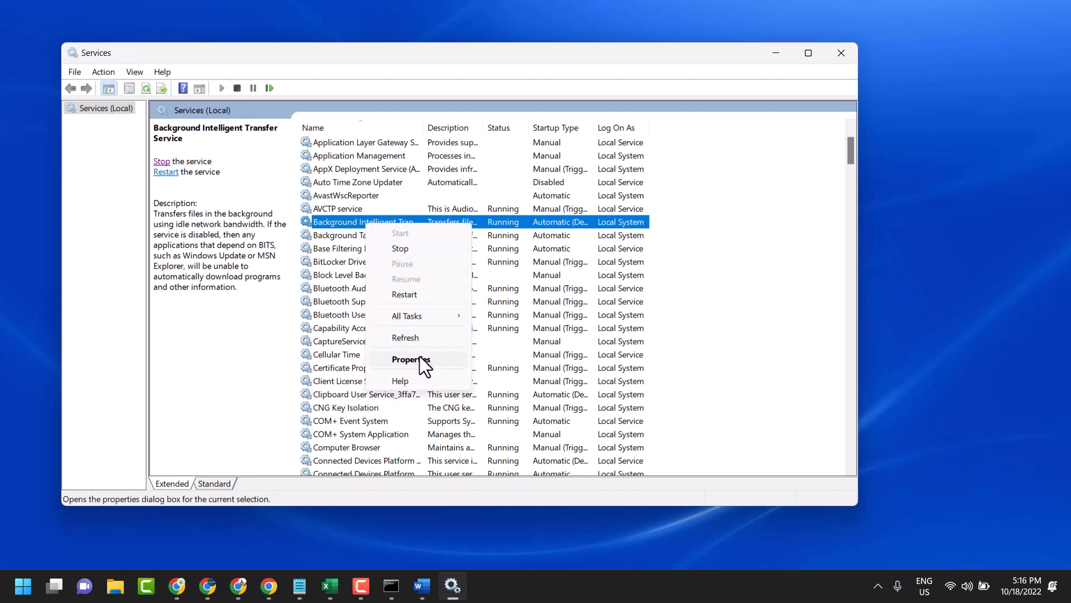
left_click(410, 359)
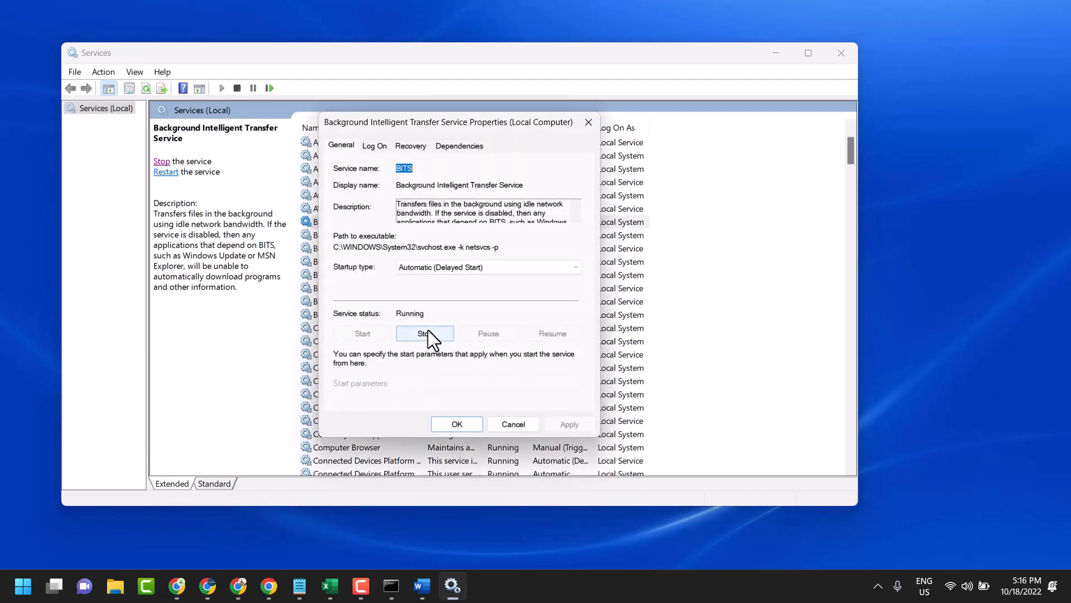
left_click(424, 334)
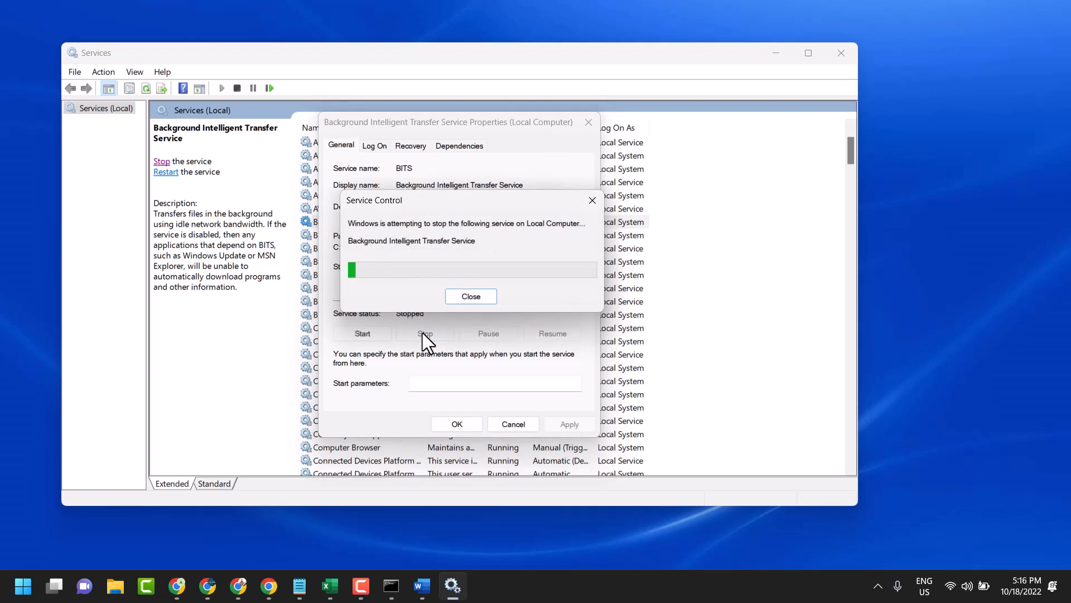
left_click(471, 295)
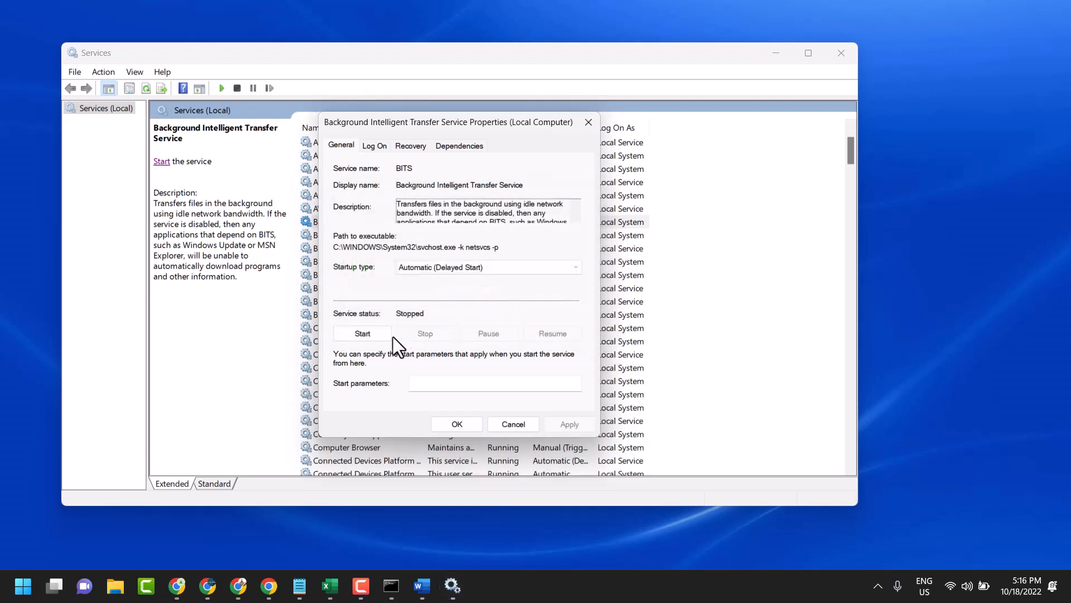
Step: Start BITS again, confirm with OK, and close Services
left_click(362, 334)
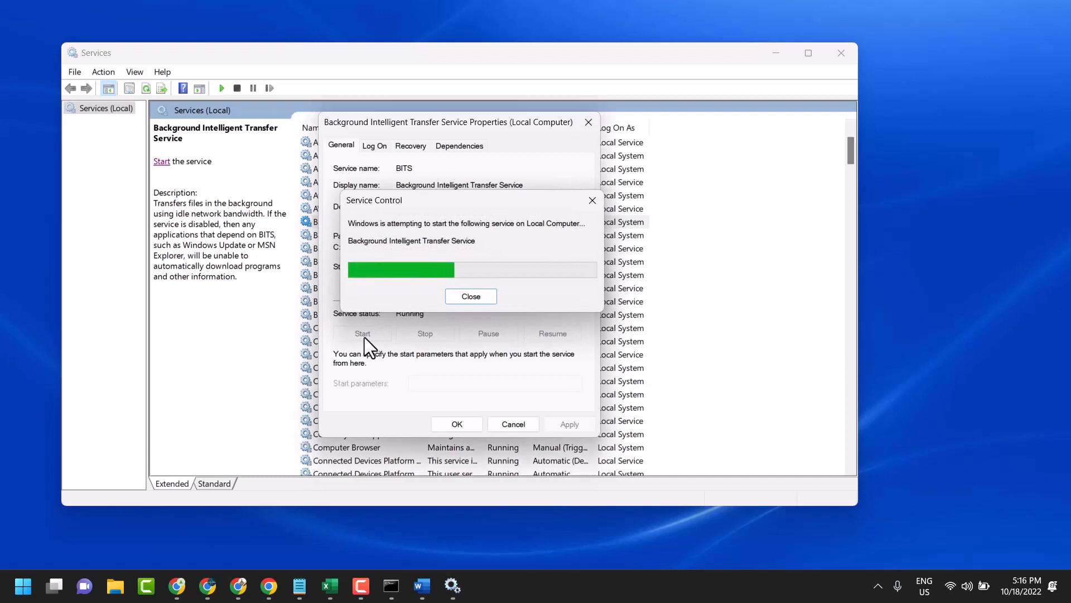
left_click(470, 296)
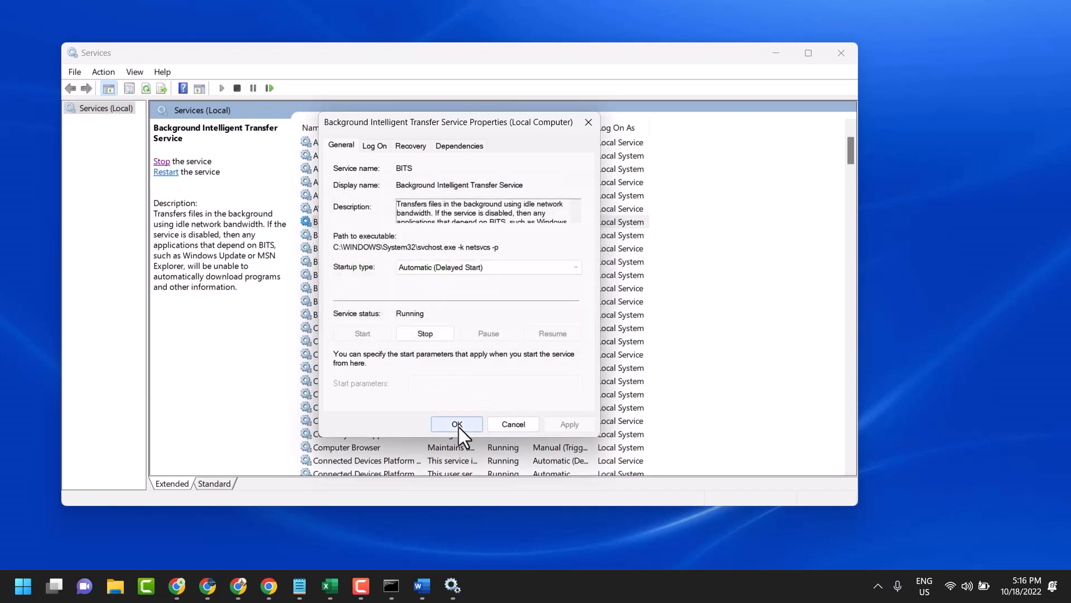
left_click(456, 424)
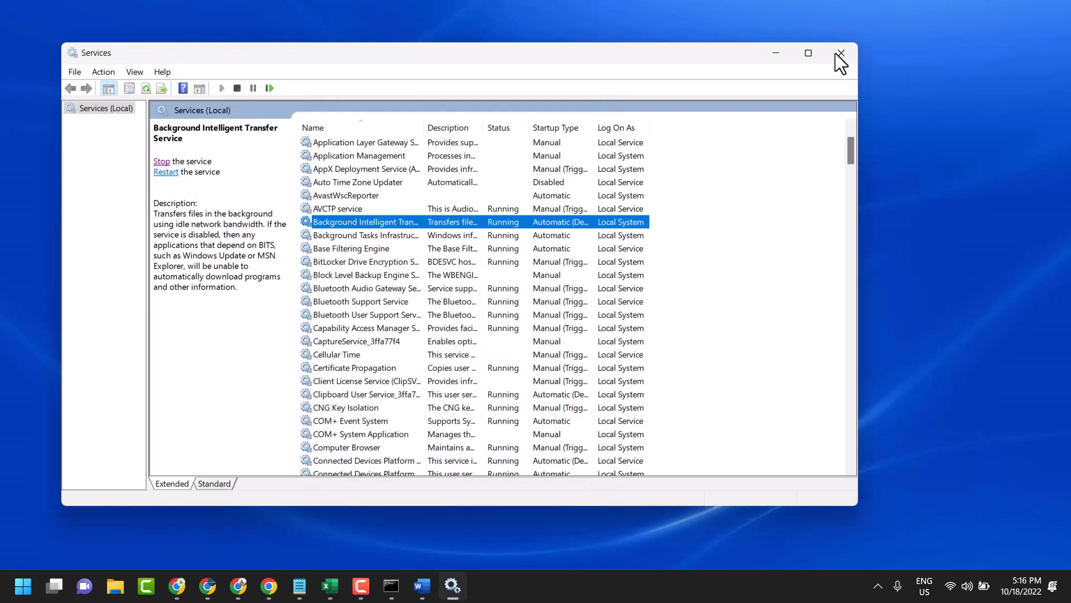
left_click(841, 53)
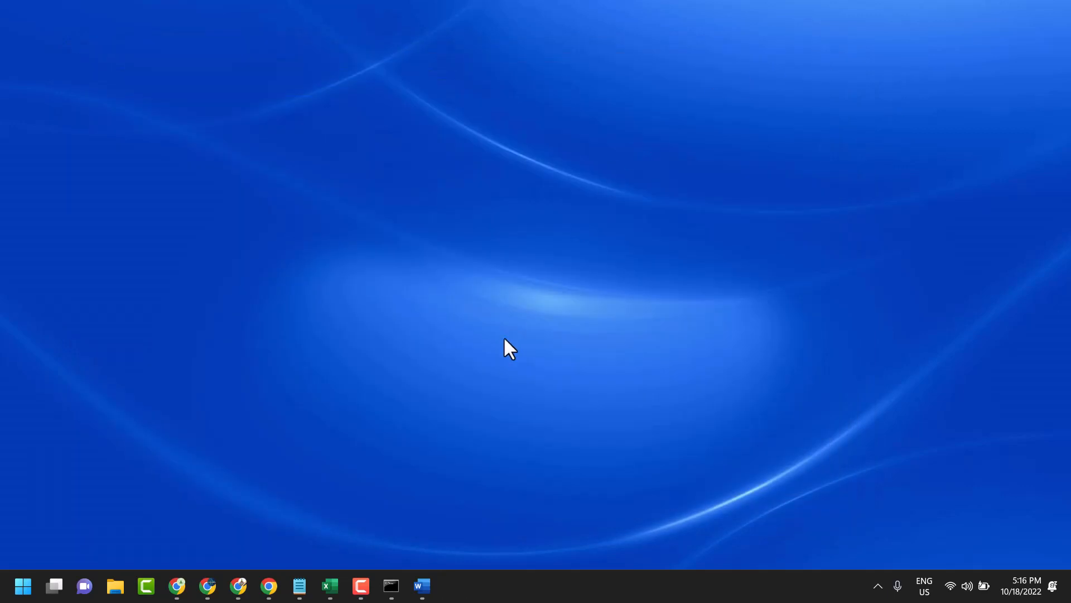
Step: Show the Notepad note 'Fix NET HELPMSG 2182 Problem with BITS Service in Windows 11/10'
left_click(298, 586)
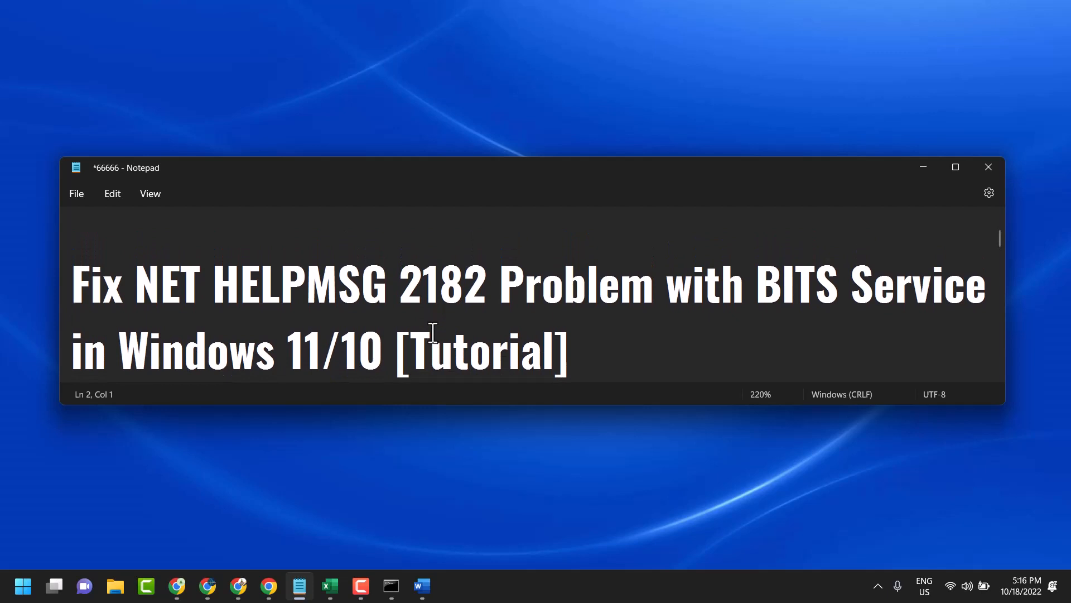
mouse_move(258, 309)
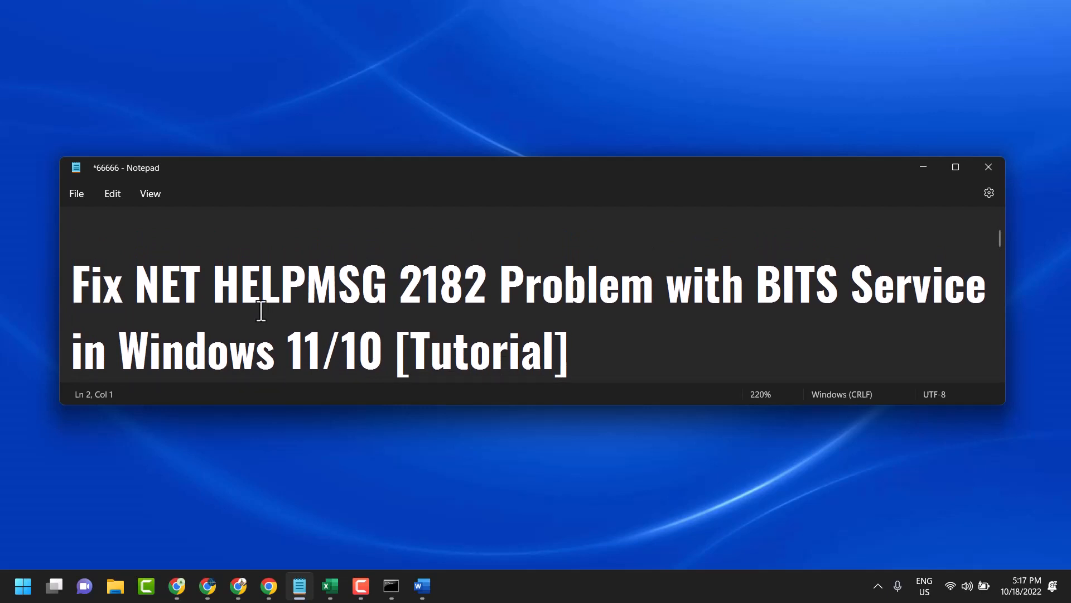
mouse_move(714, 314)
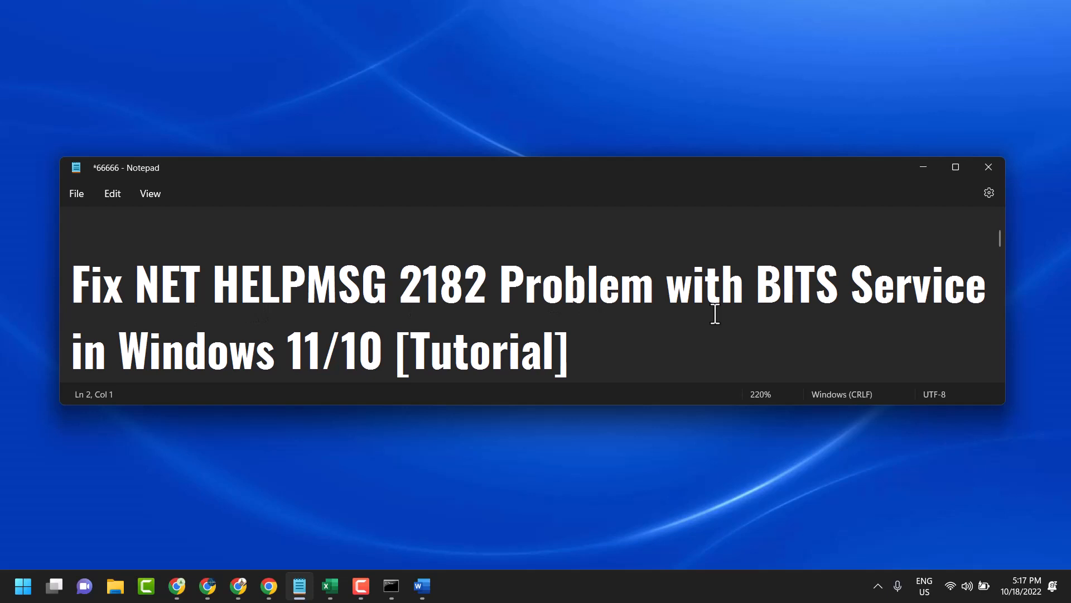
mouse_move(231, 345)
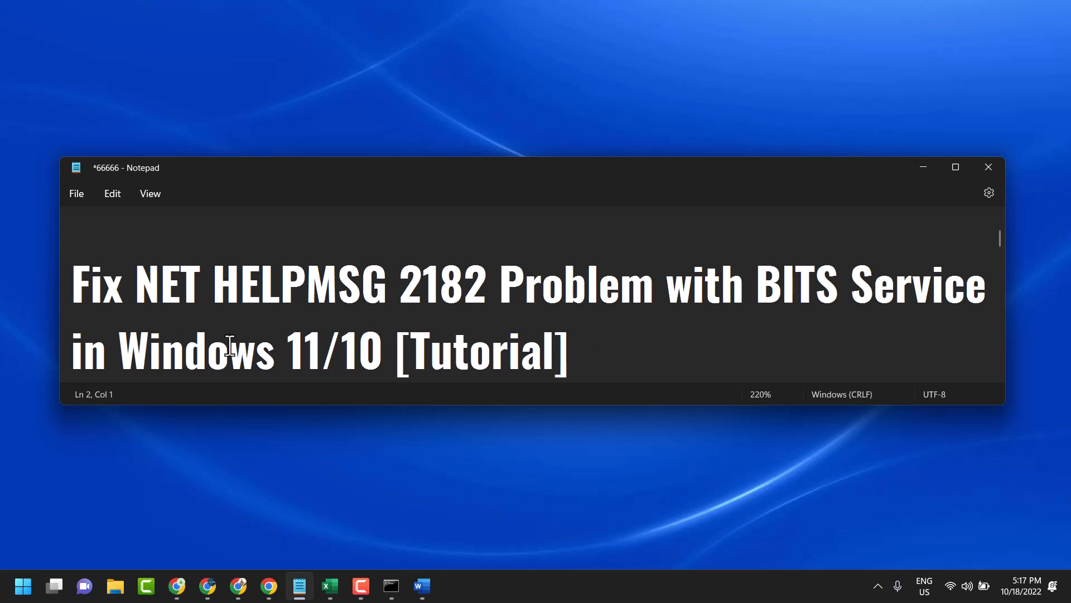